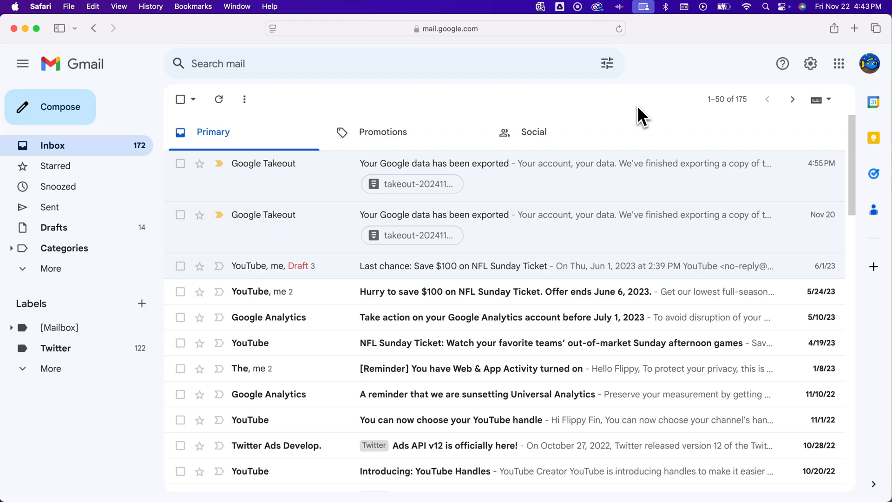
mouse_move(592, 117)
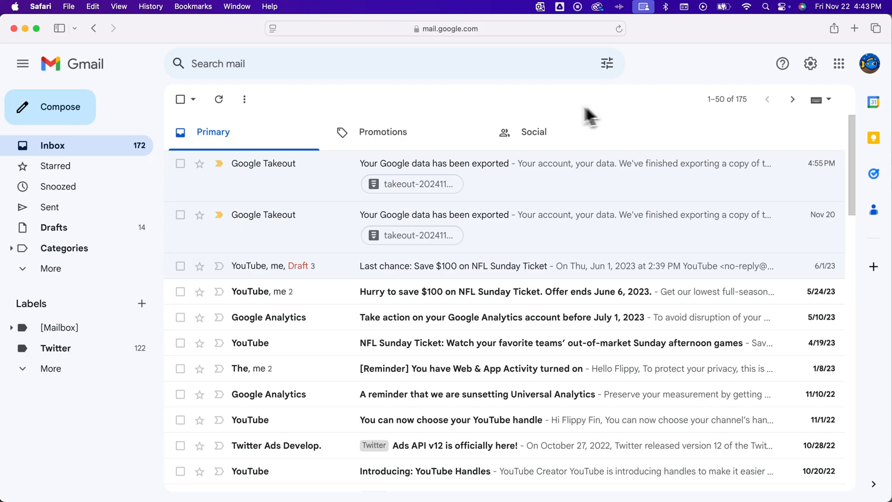
Compose a new blank email over the inbox.
click(50, 107)
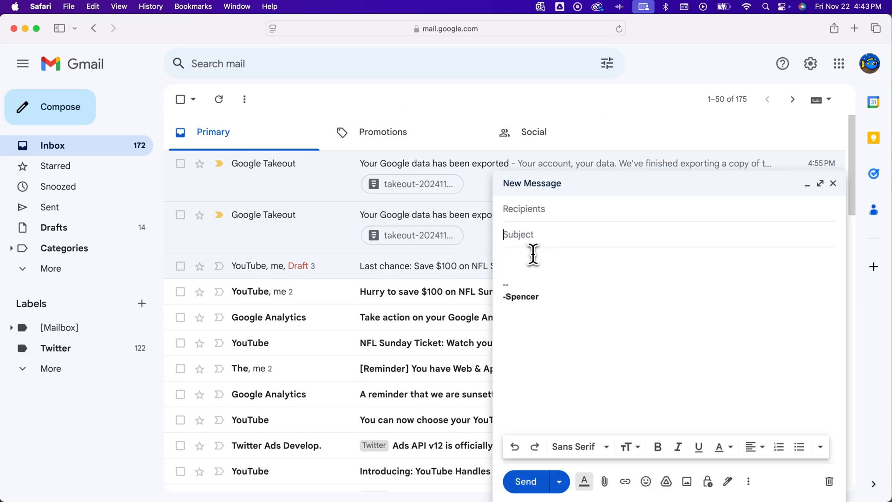
mouse_move(512, 241)
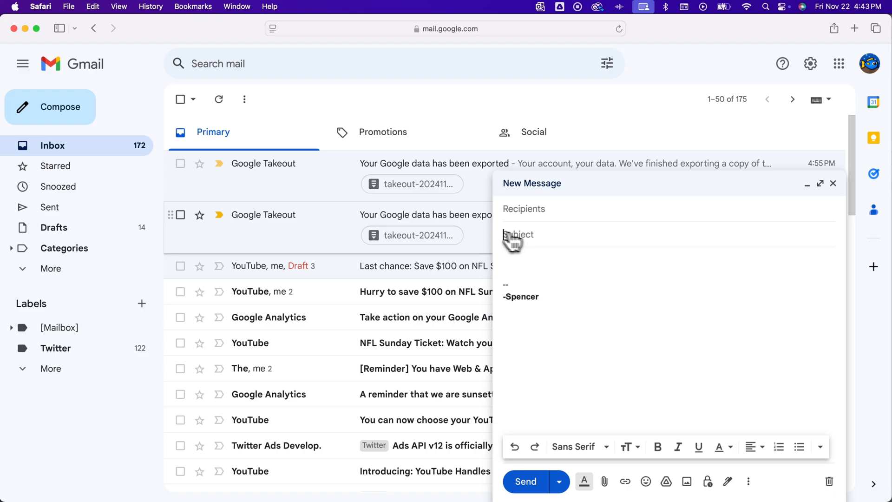
mouse_move(314, 299)
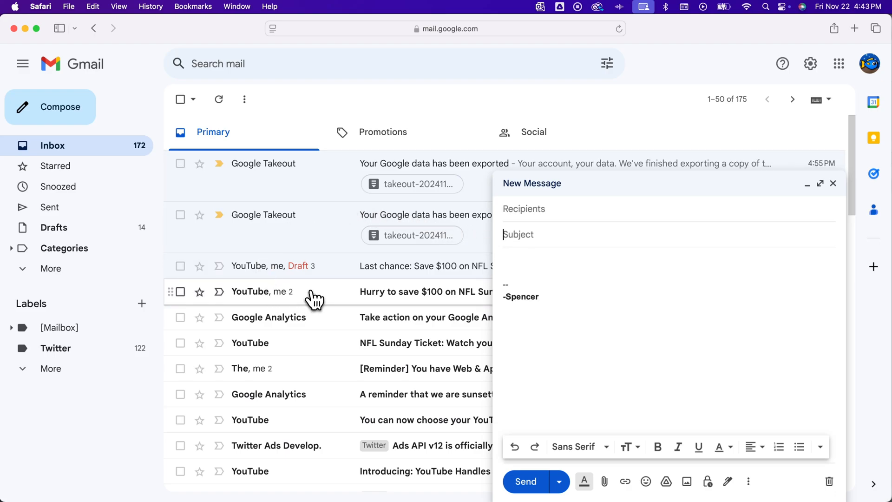
Open the 'Hurry to save $100' NFL Sunday Ticket email, discard the blank draft, reply, and list response types.
click(425, 291)
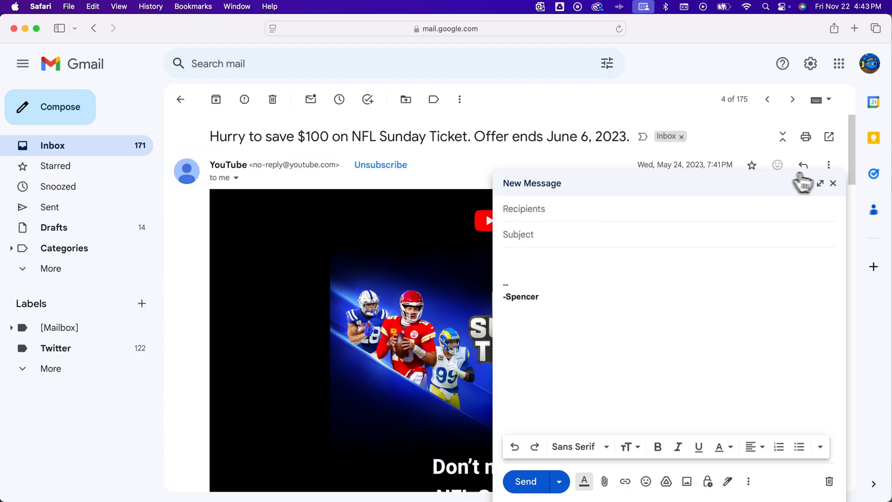
click(833, 183)
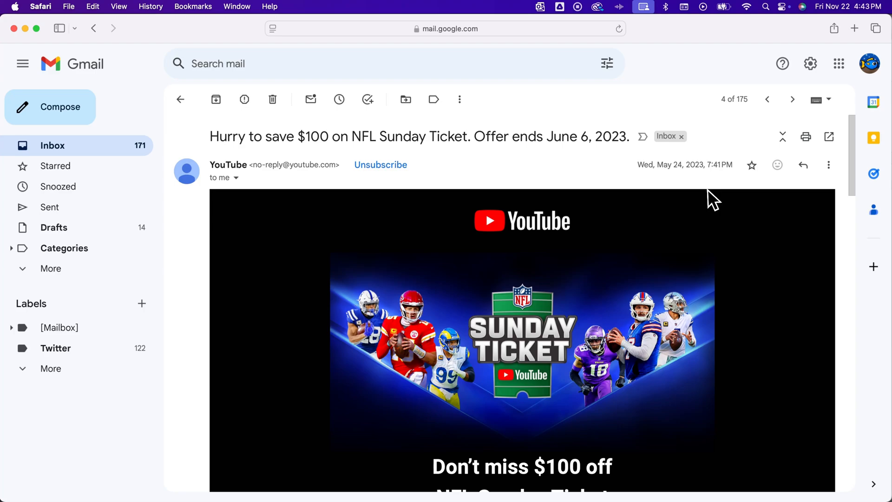
click(803, 165)
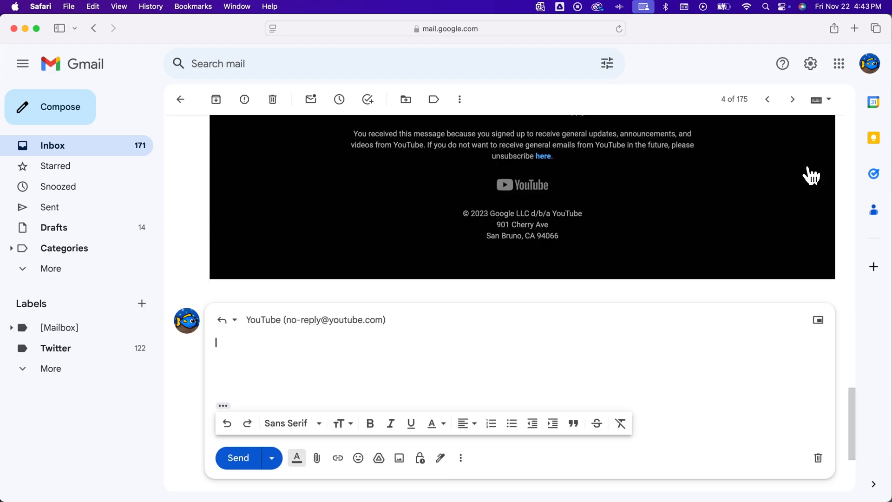
mouse_move(456, 352)
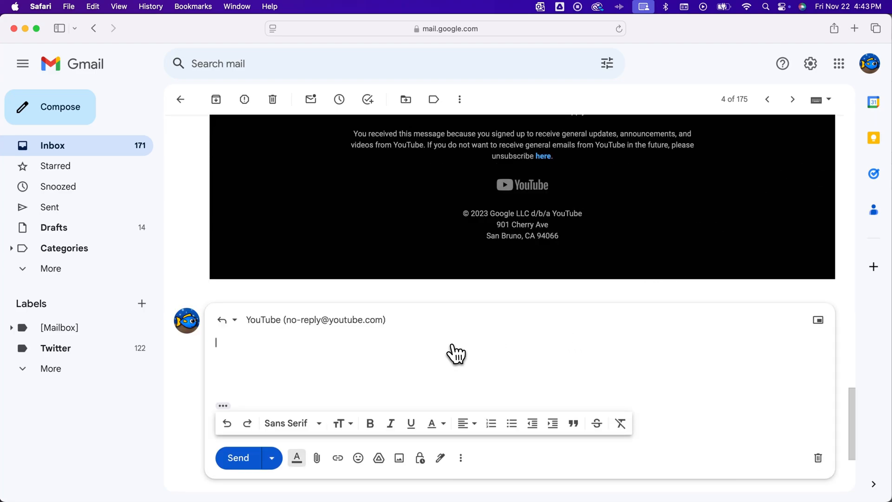
mouse_move(226, 319)
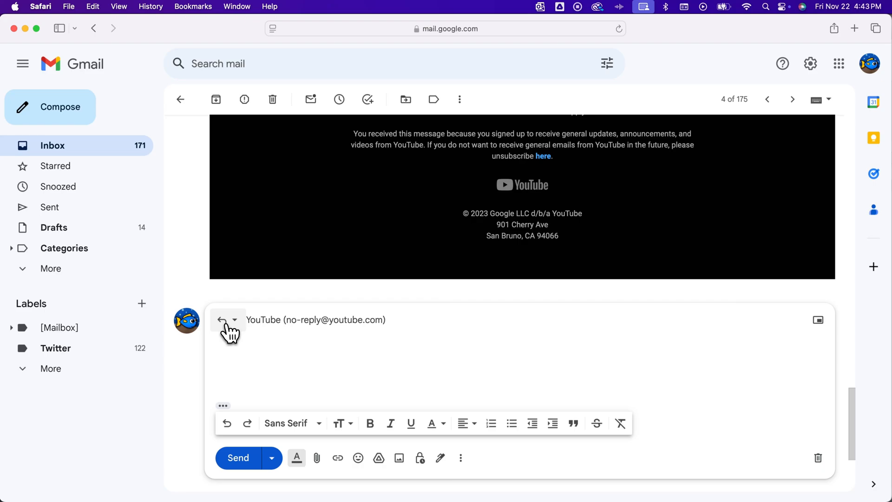
mouse_move(228, 322)
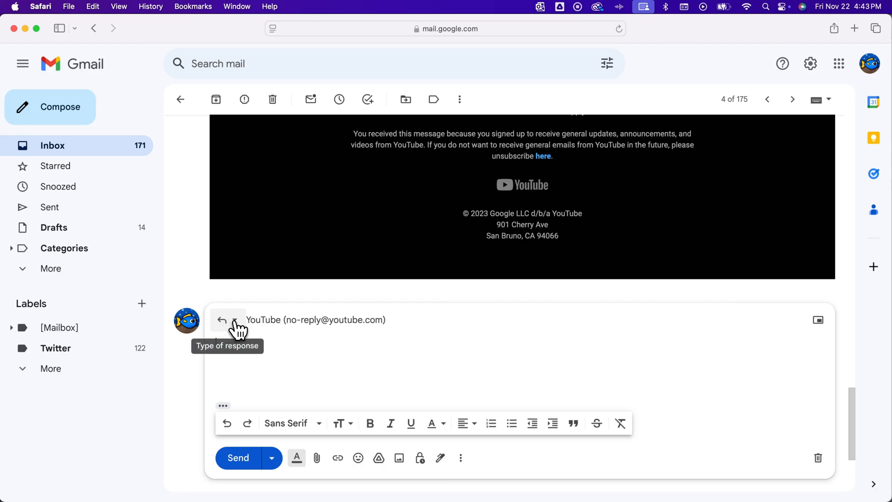
click(228, 320)
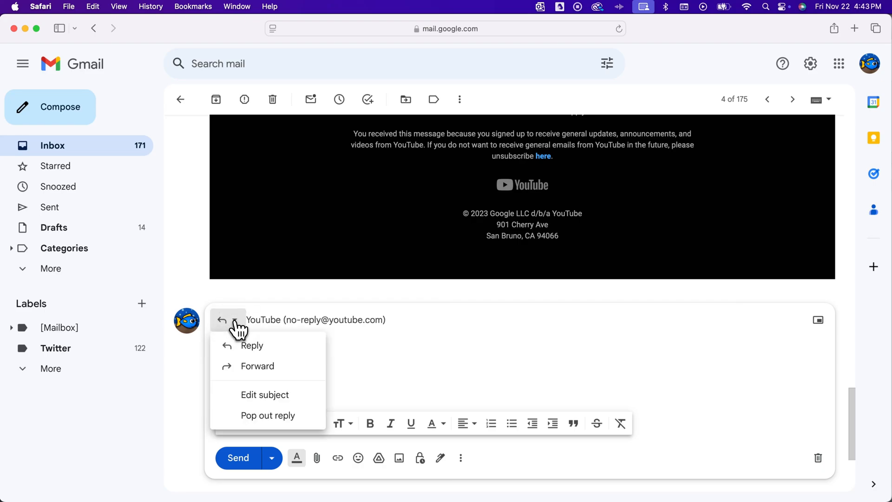
mouse_move(277, 398)
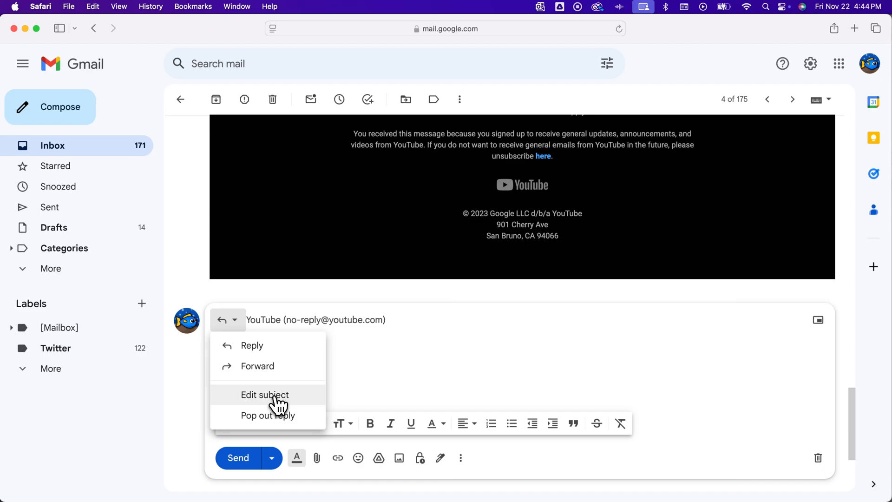
Choose 'Edit subject' to pop the reply out with an editable Re: subject.
click(264, 394)
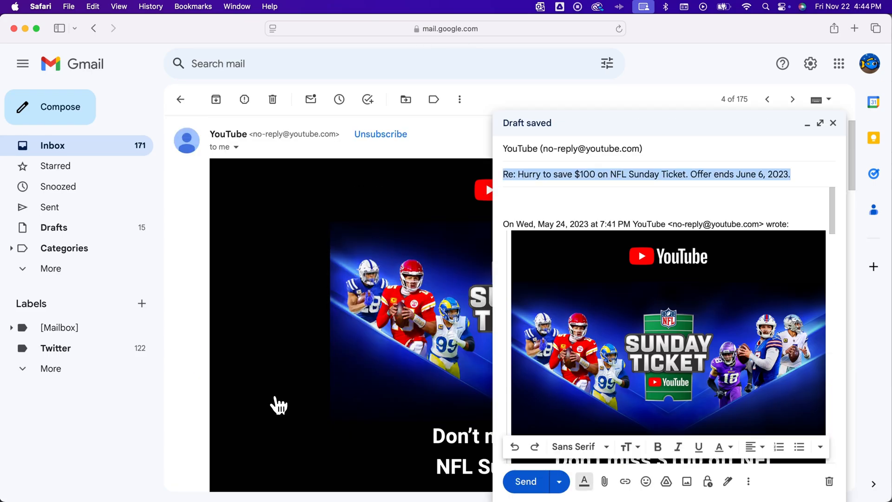
mouse_move(499, 277)
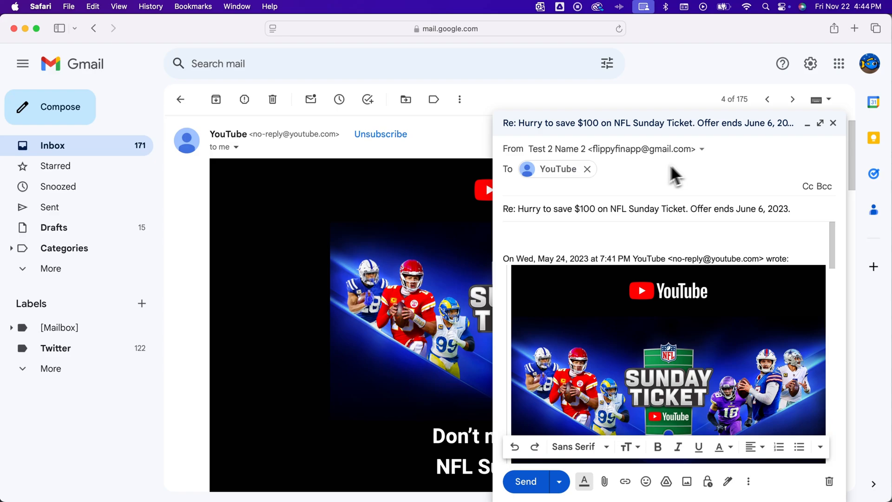
mouse_move(824, 186)
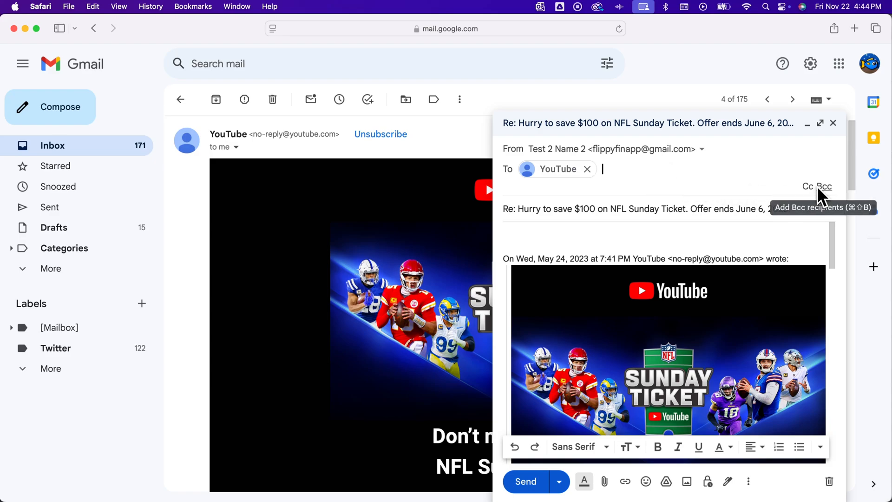
mouse_move(779, 215)
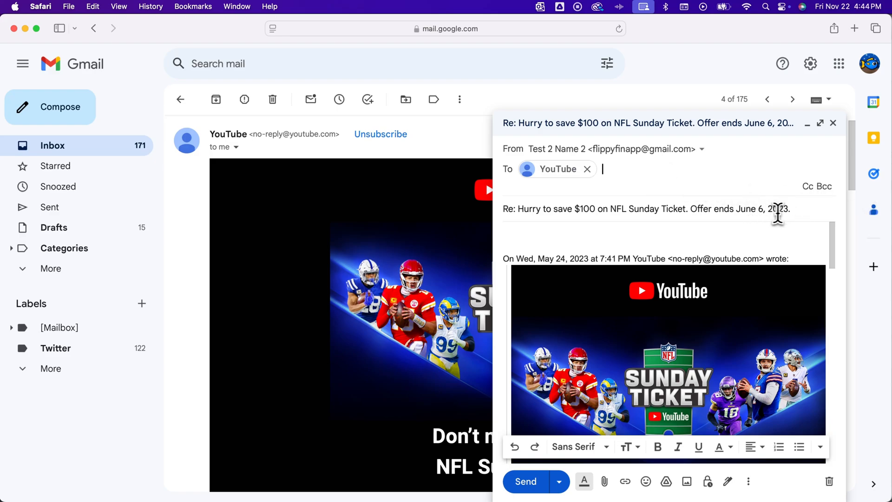